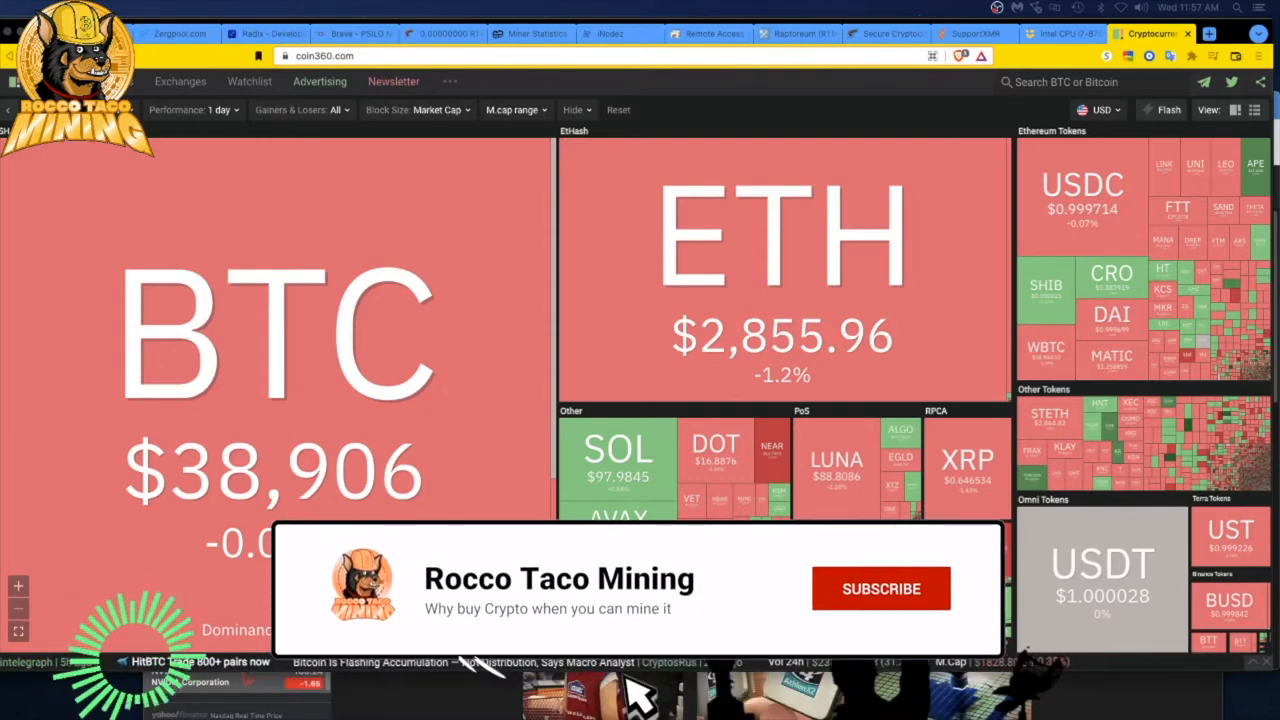
Switch to the Zergpool tab showing about 236 PLSR and six VerusCoin rigs
{"action": "left_click", "coordinate": [880, 588]}
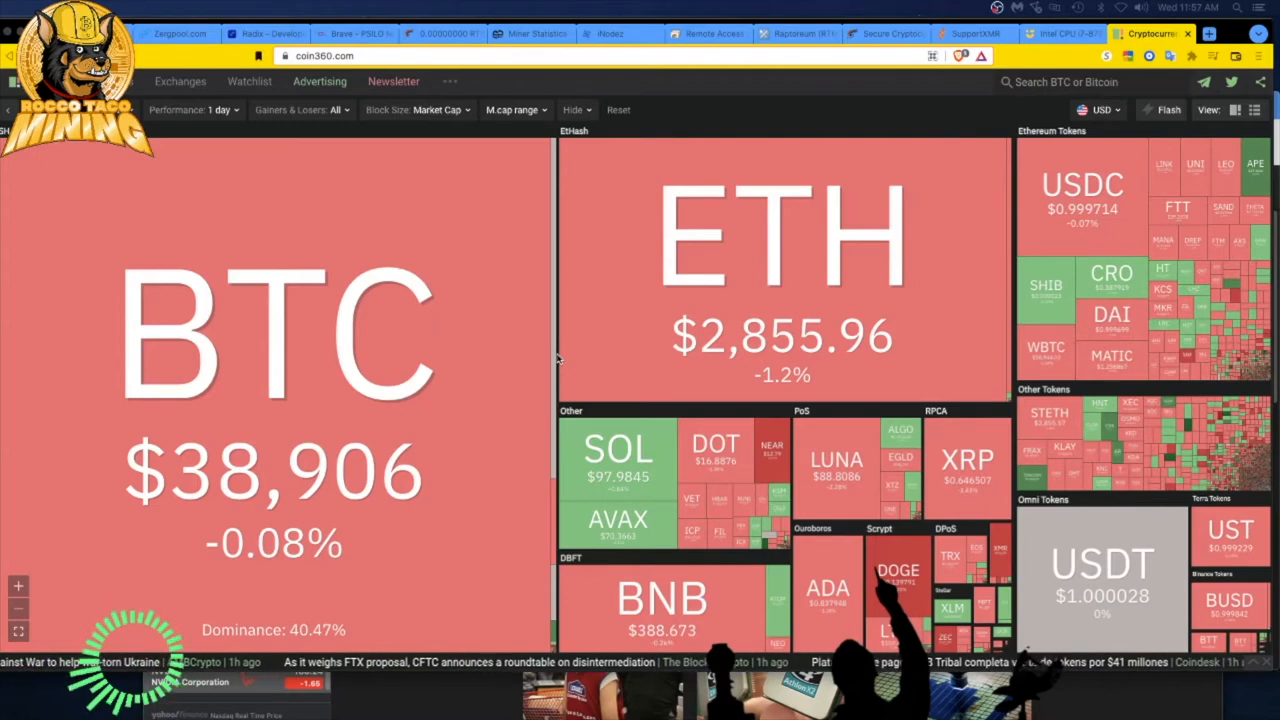
{"action": "mouse_move", "coordinate": [475, 182]}
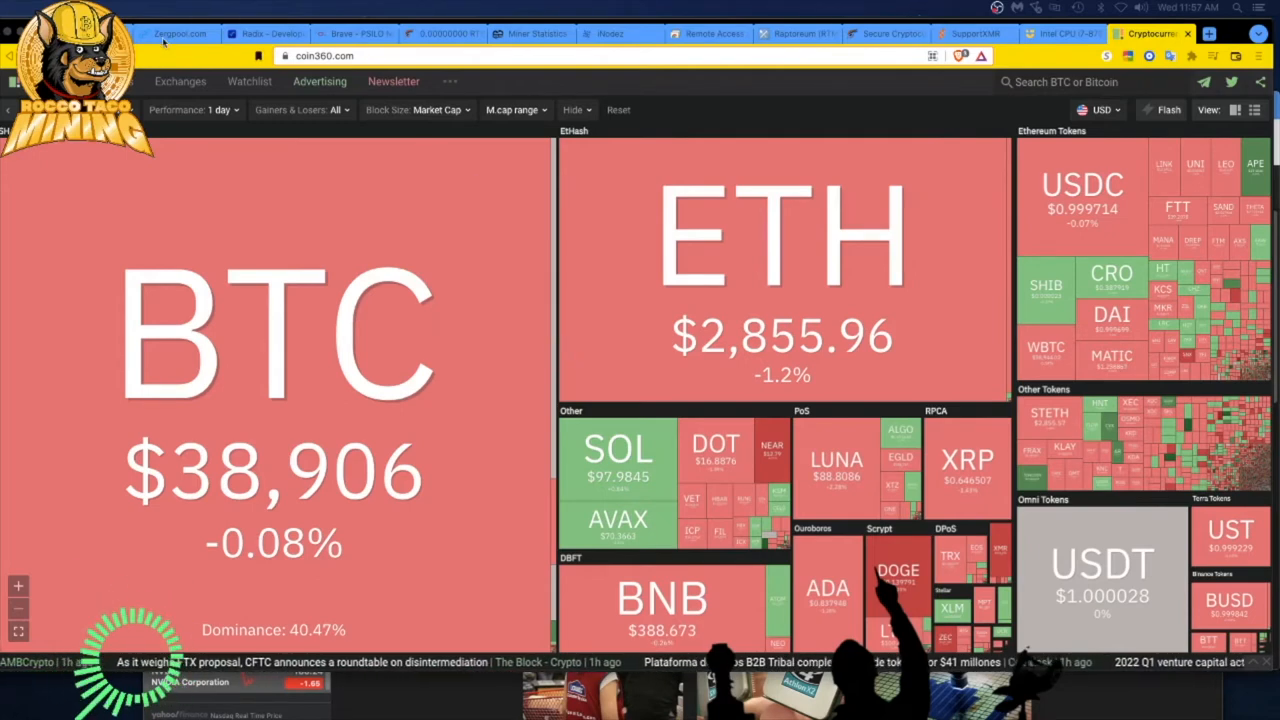
{"action": "left_click", "coordinate": [175, 33]}
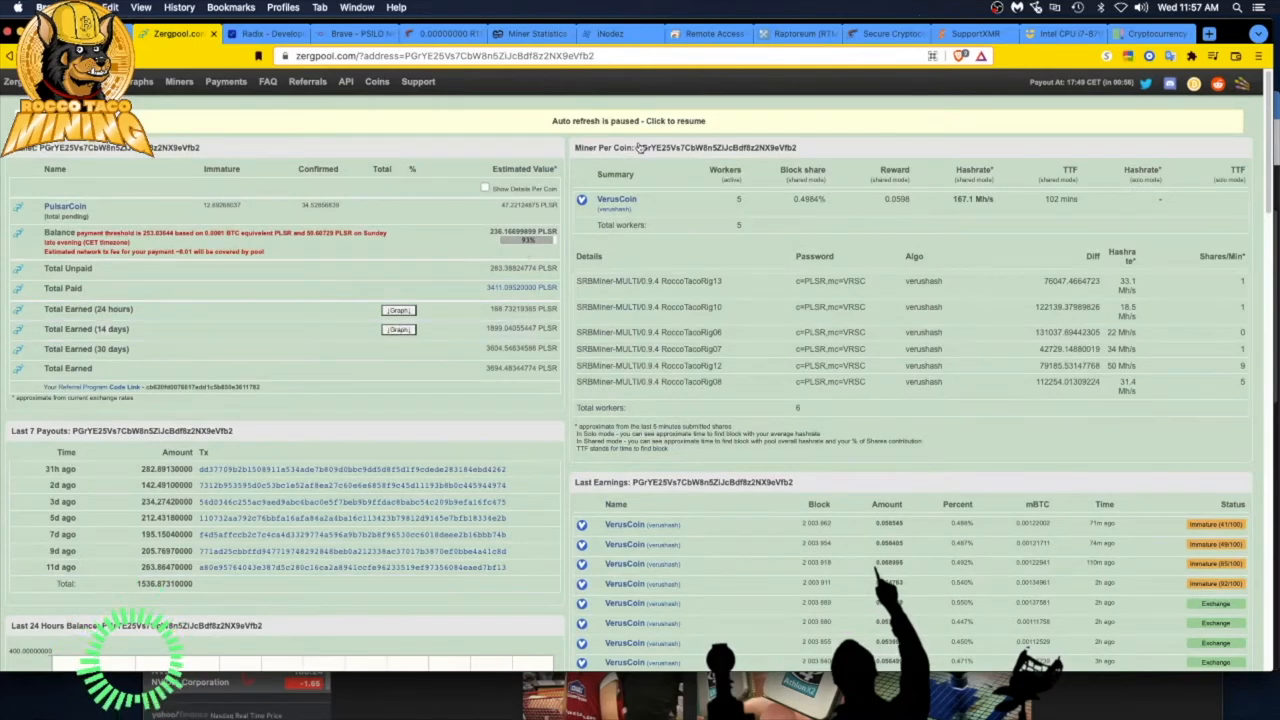
{"action": "left_click", "coordinate": [710, 33]}
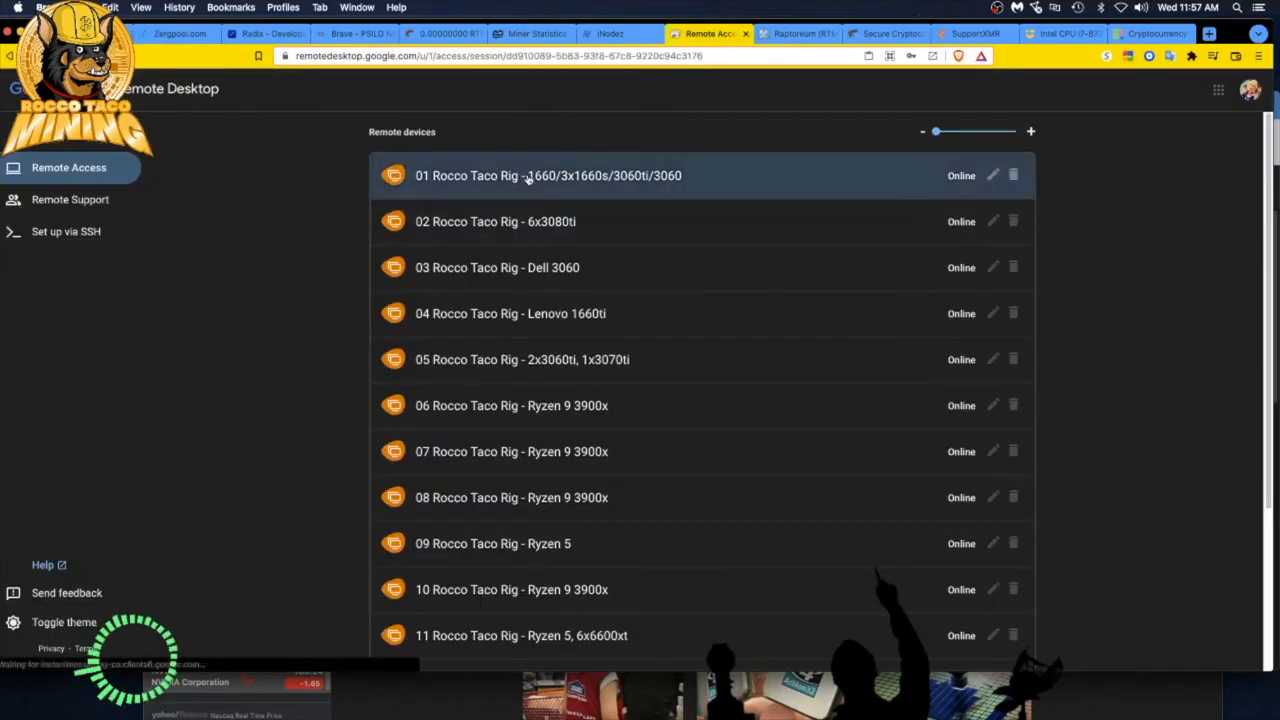
{"action": "left_click", "coordinate": [547, 175]}
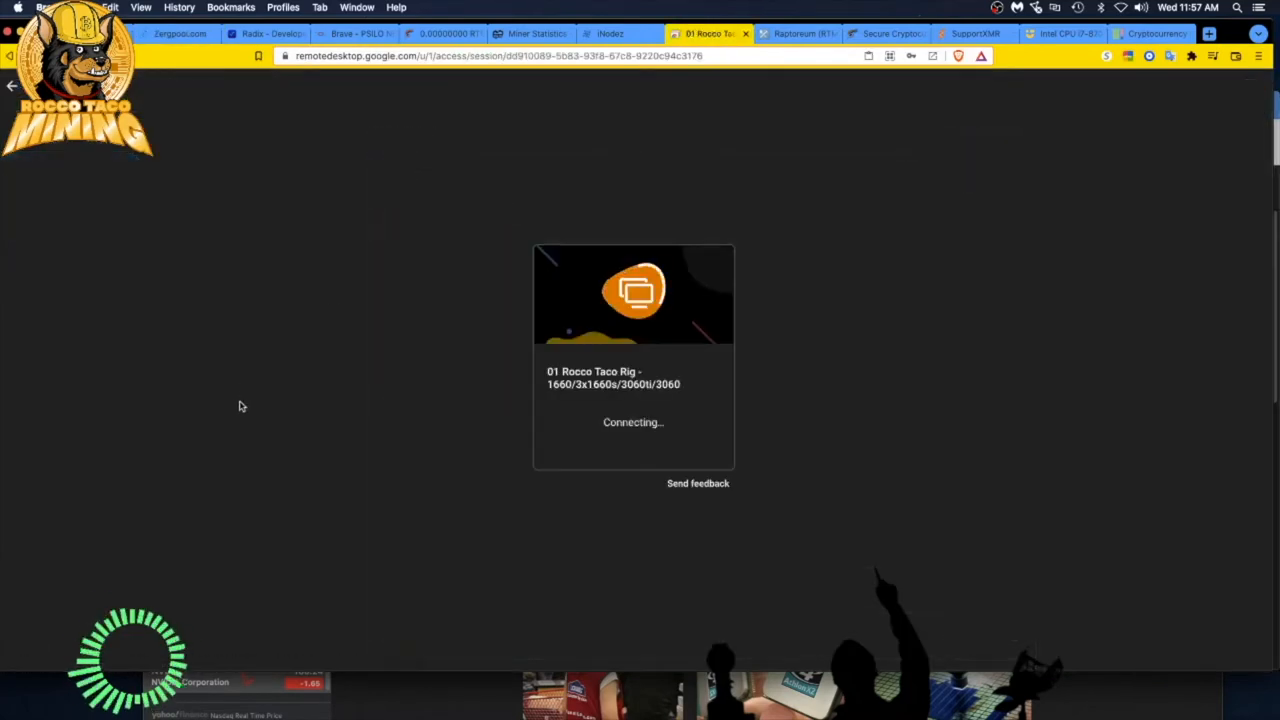
{"action": "mouse_move", "coordinate": [252, 437]}
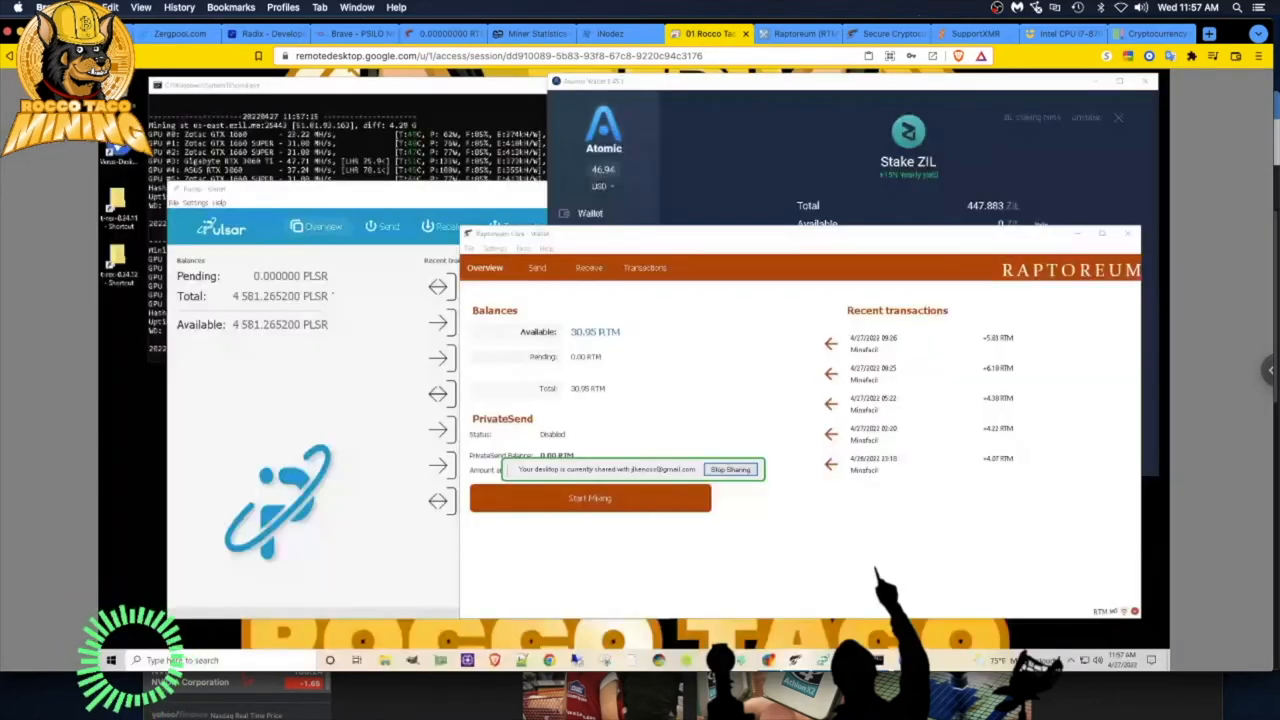
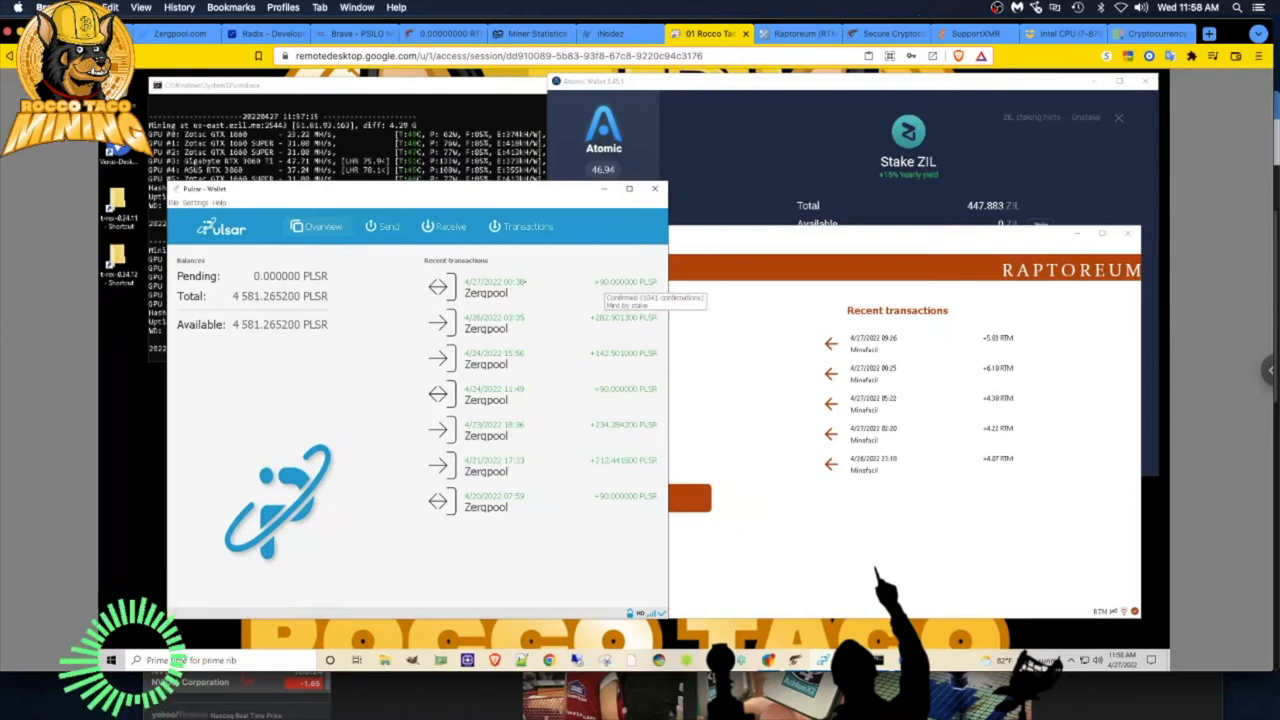
List the Pulsar wallet's Zergpool receipts and stake mints back to mid-April
{"action": "left_click", "coordinate": [528, 226]}
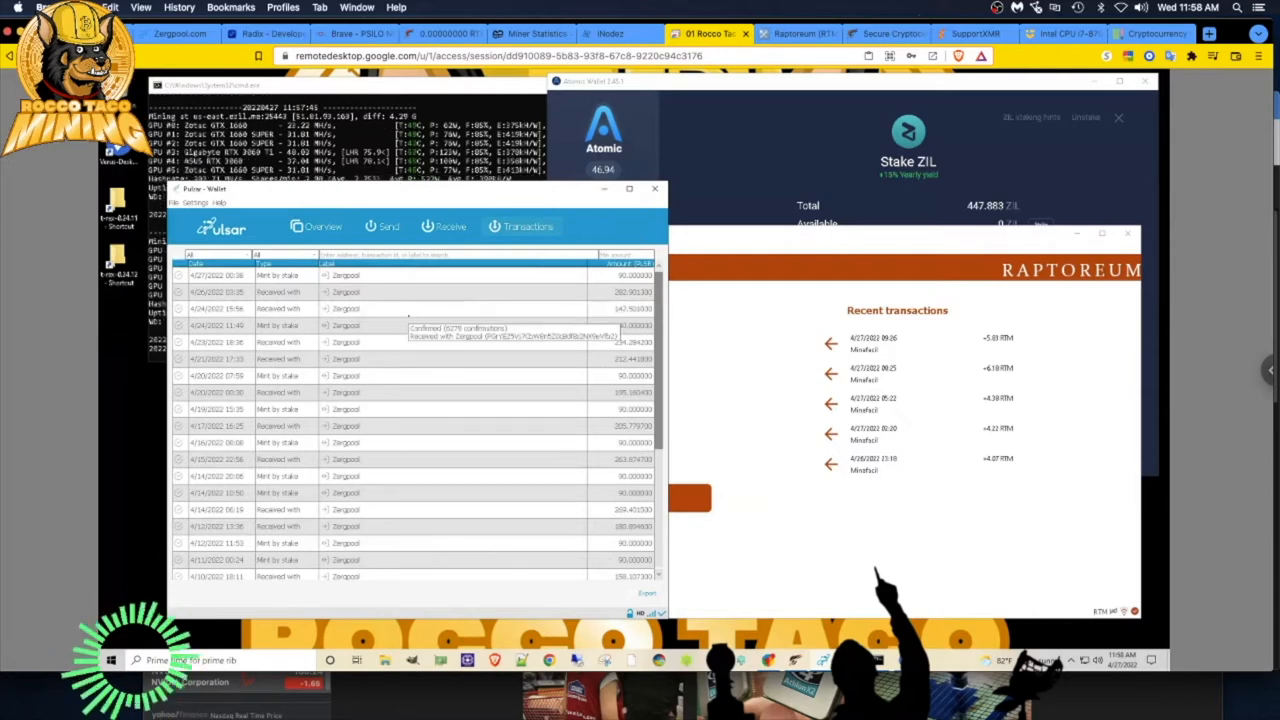
{"action": "mouse_move", "coordinate": [410, 455]}
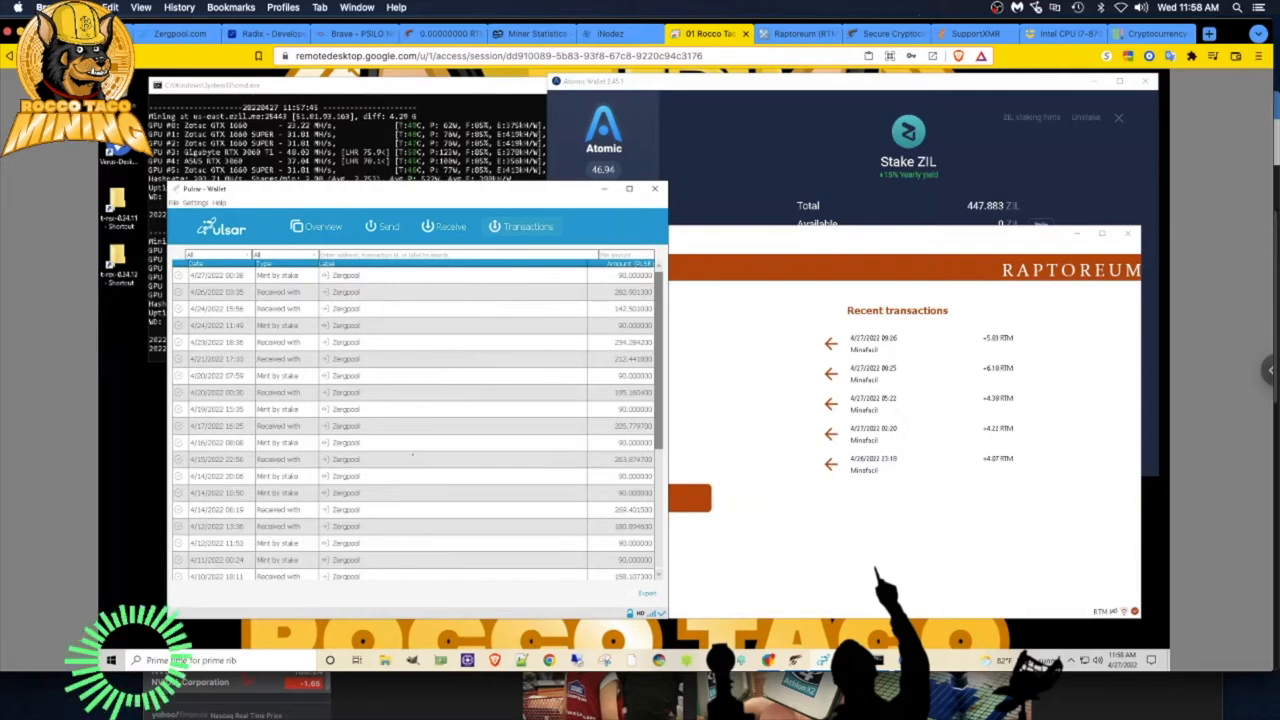
{"action": "mouse_move", "coordinate": [460, 475]}
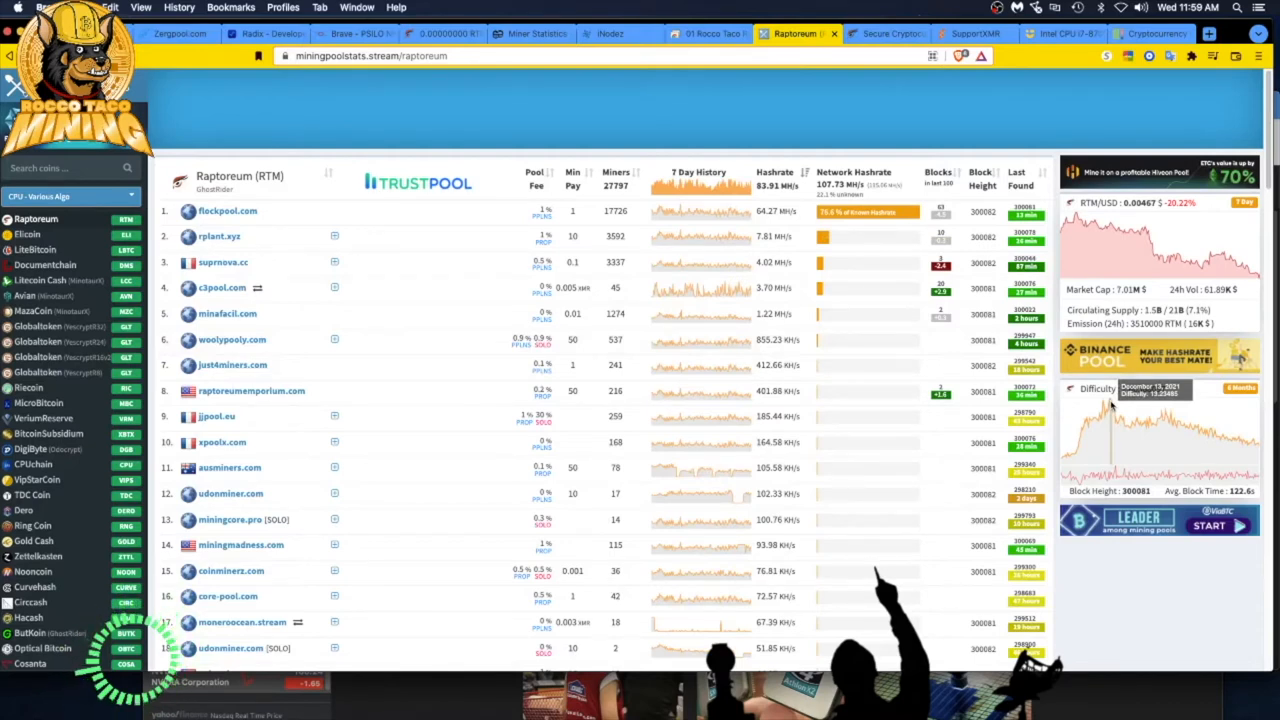
{"action": "mouse_move", "coordinate": [1255, 445]}
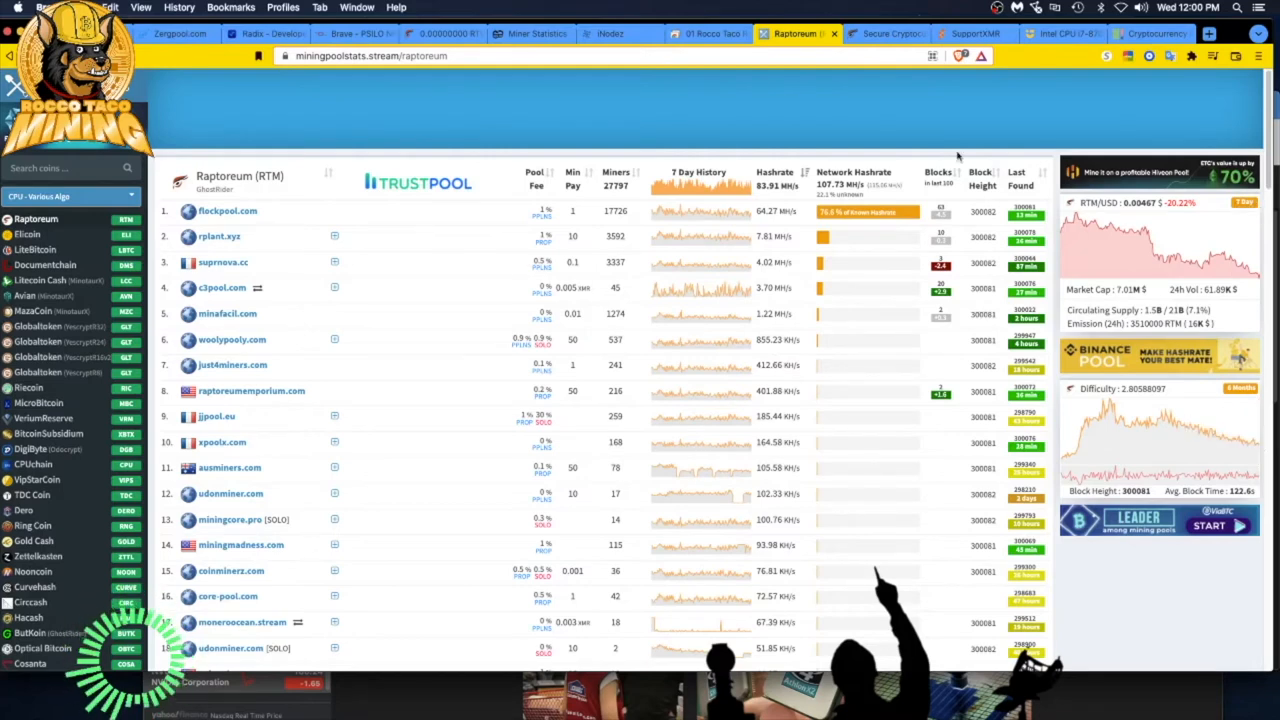
{"action": "mouse_move", "coordinate": [773, 152]}
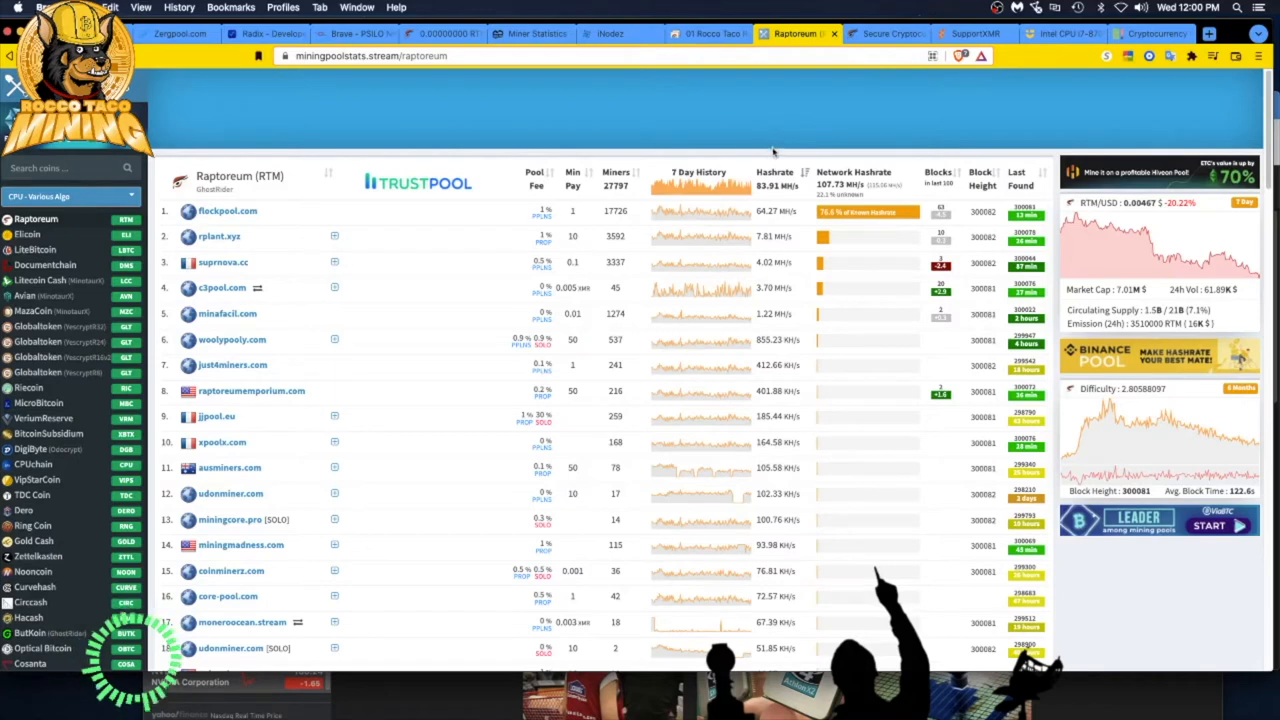
Return to Zergpool and scroll to the balance charts, blocks found and algorithm status table
{"action": "left_click", "coordinate": [175, 33]}
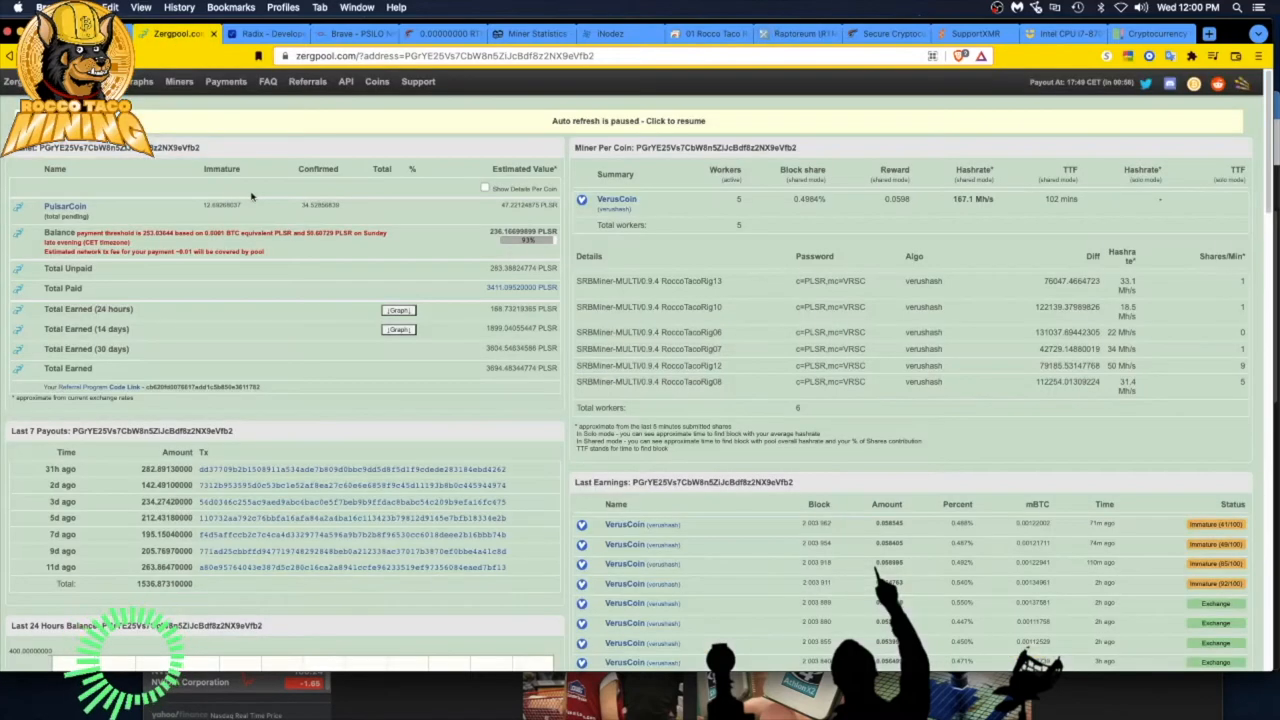
{"action": "mouse_move", "coordinate": [685, 390]}
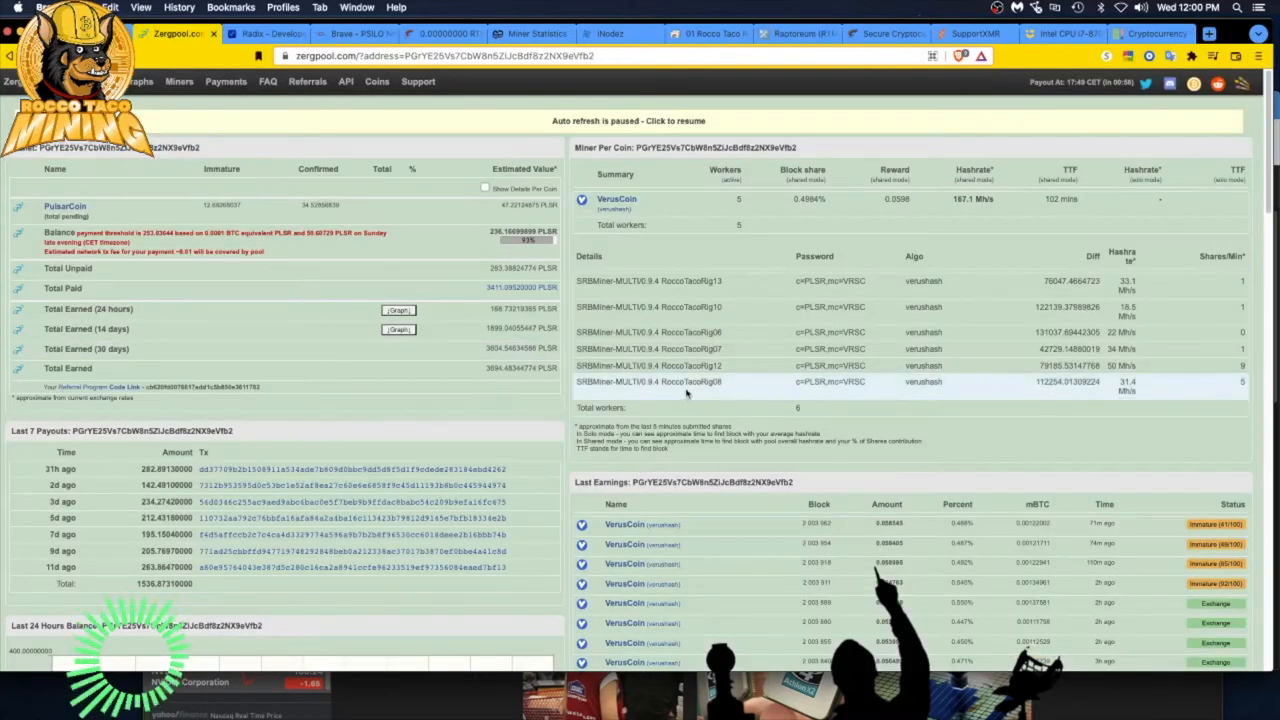
{"action": "mouse_move", "coordinate": [760, 400]}
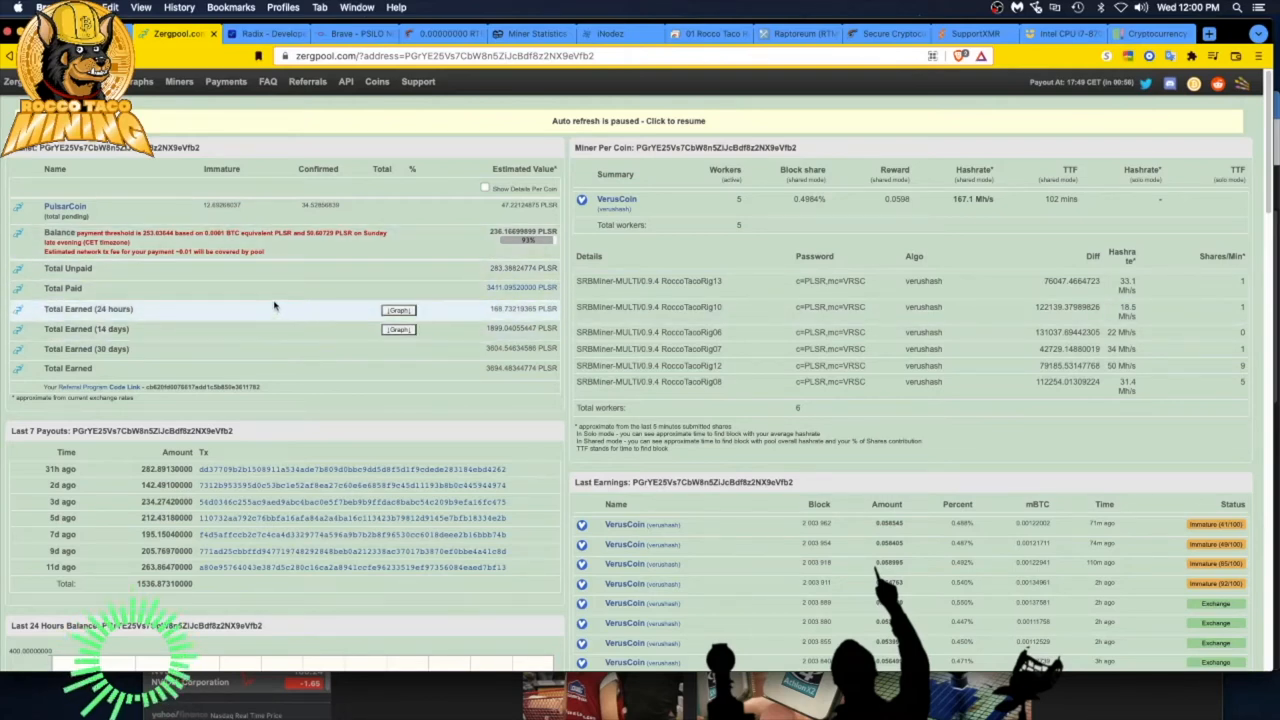
{"action": "mouse_move", "coordinate": [298, 312]}
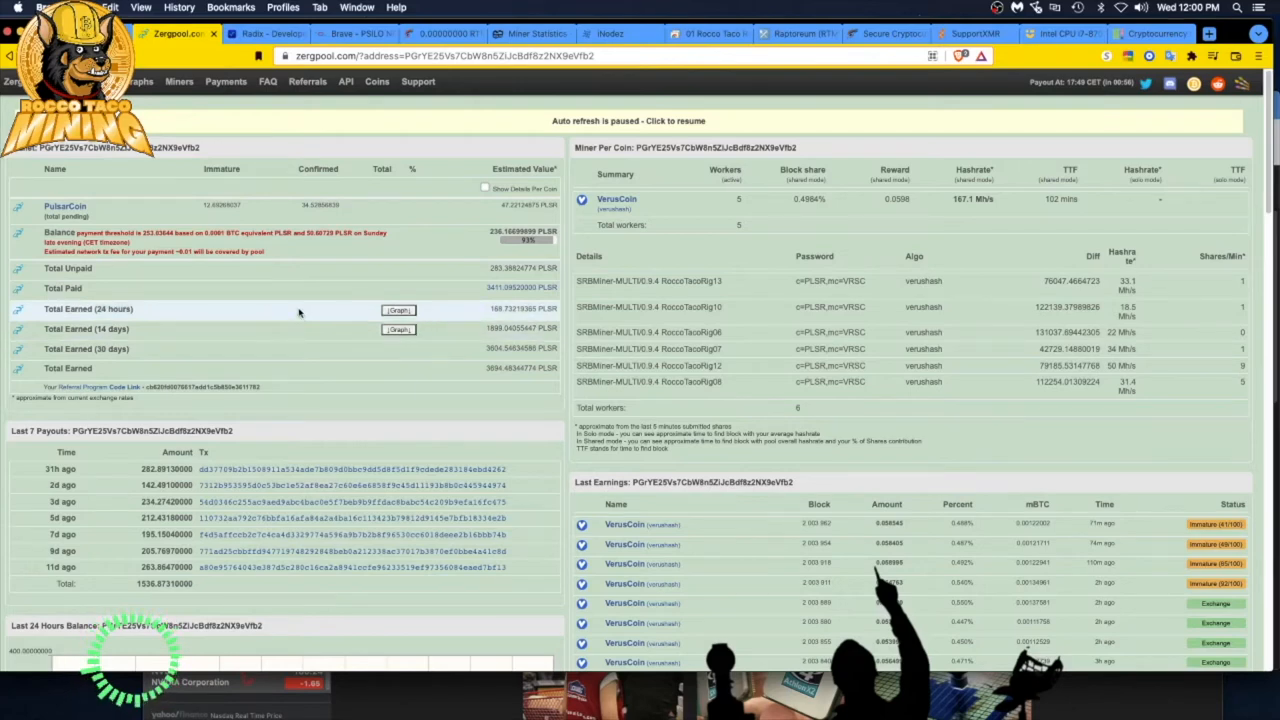
{"action": "mouse_move", "coordinate": [330, 308]}
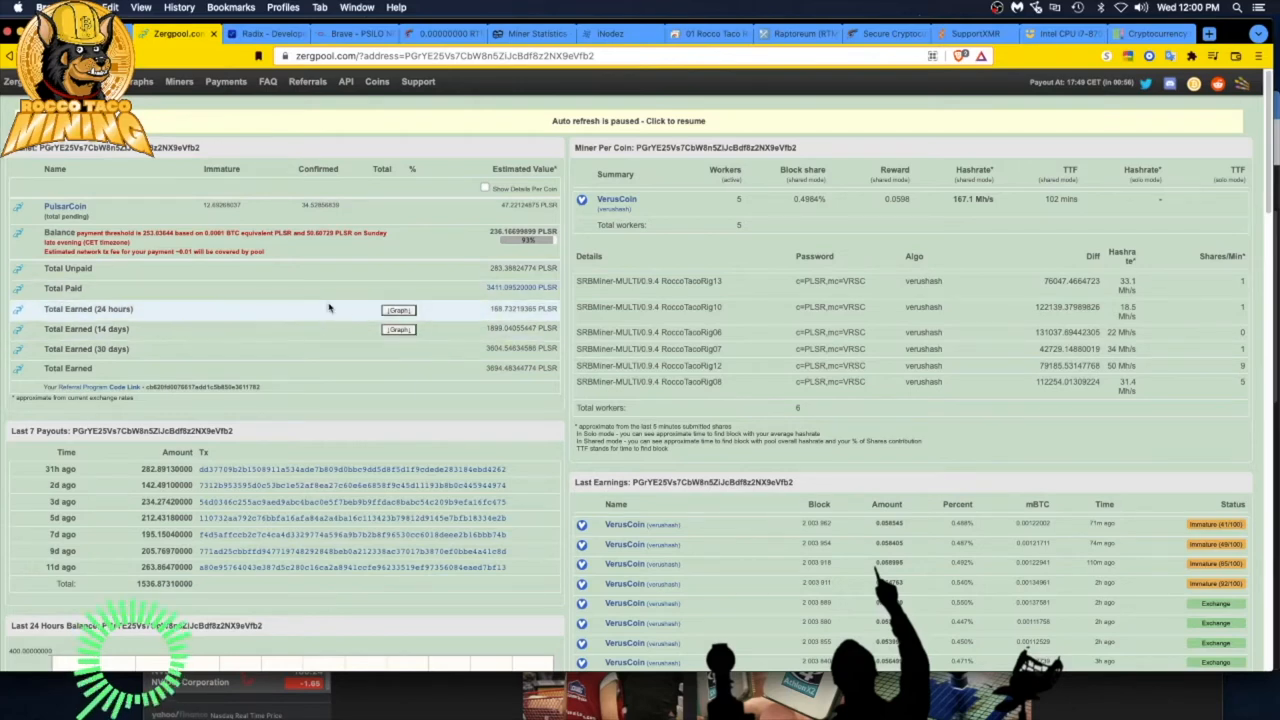
{"action": "scroll", "scroll_direction": "down", "scroll_amount": 3}
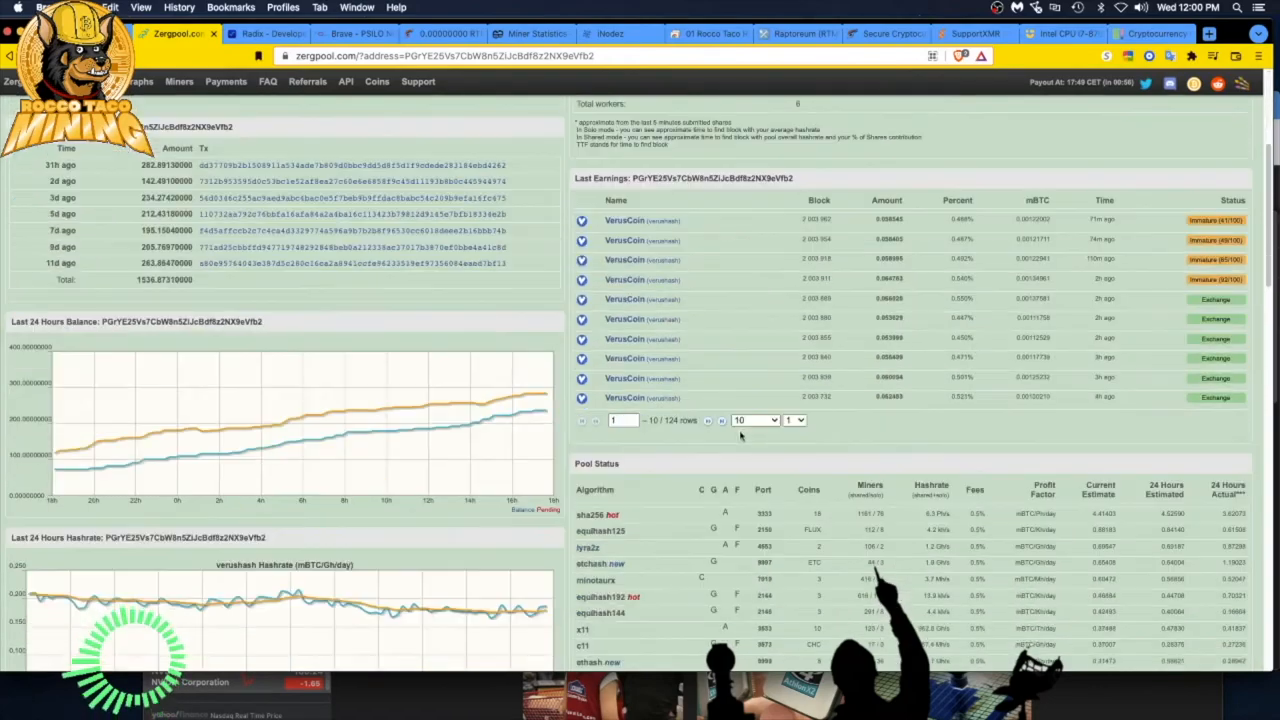
{"action": "scroll", "scroll_direction": "down", "scroll_amount": 3}
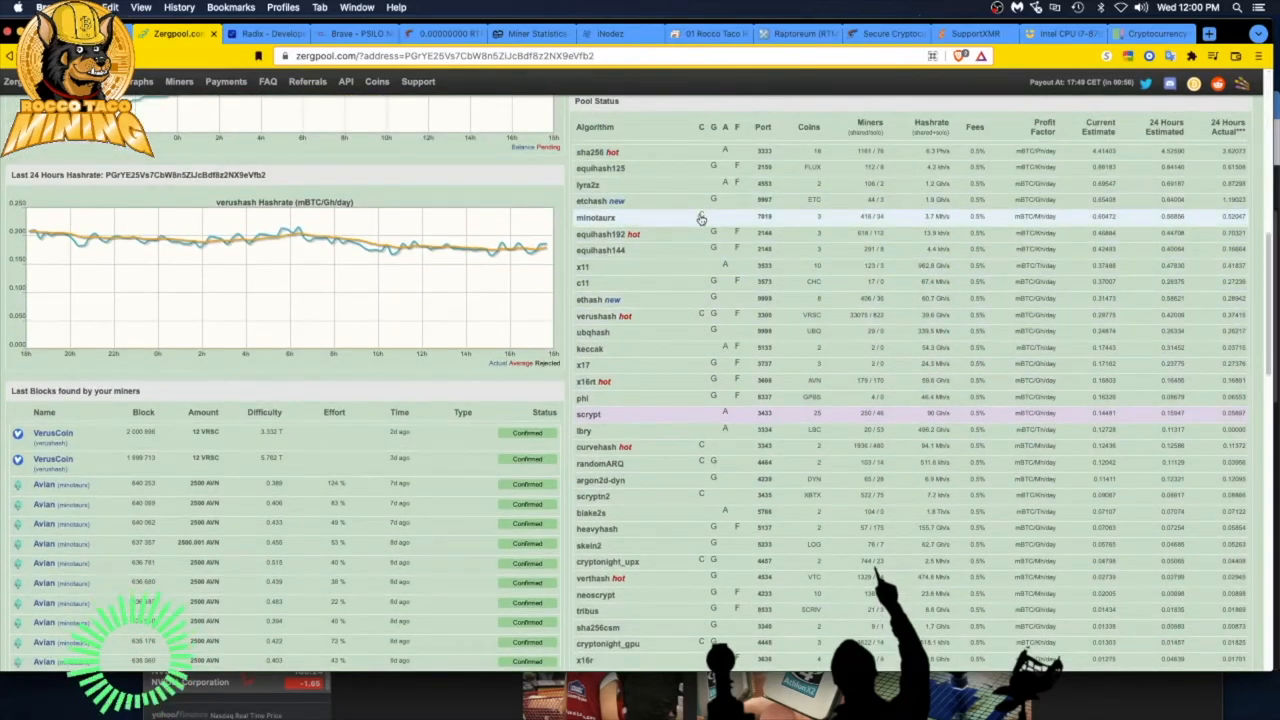
{"action": "mouse_move", "coordinate": [701, 218]}
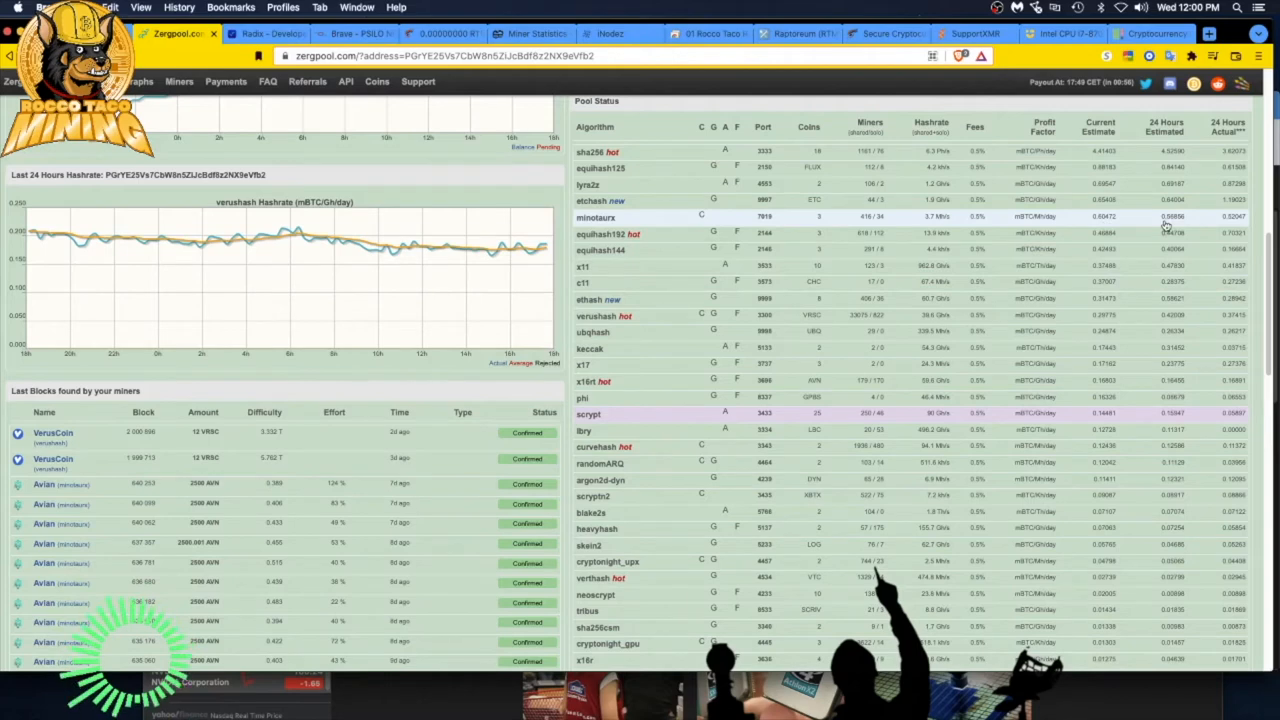
{"action": "mouse_move", "coordinate": [620, 332]}
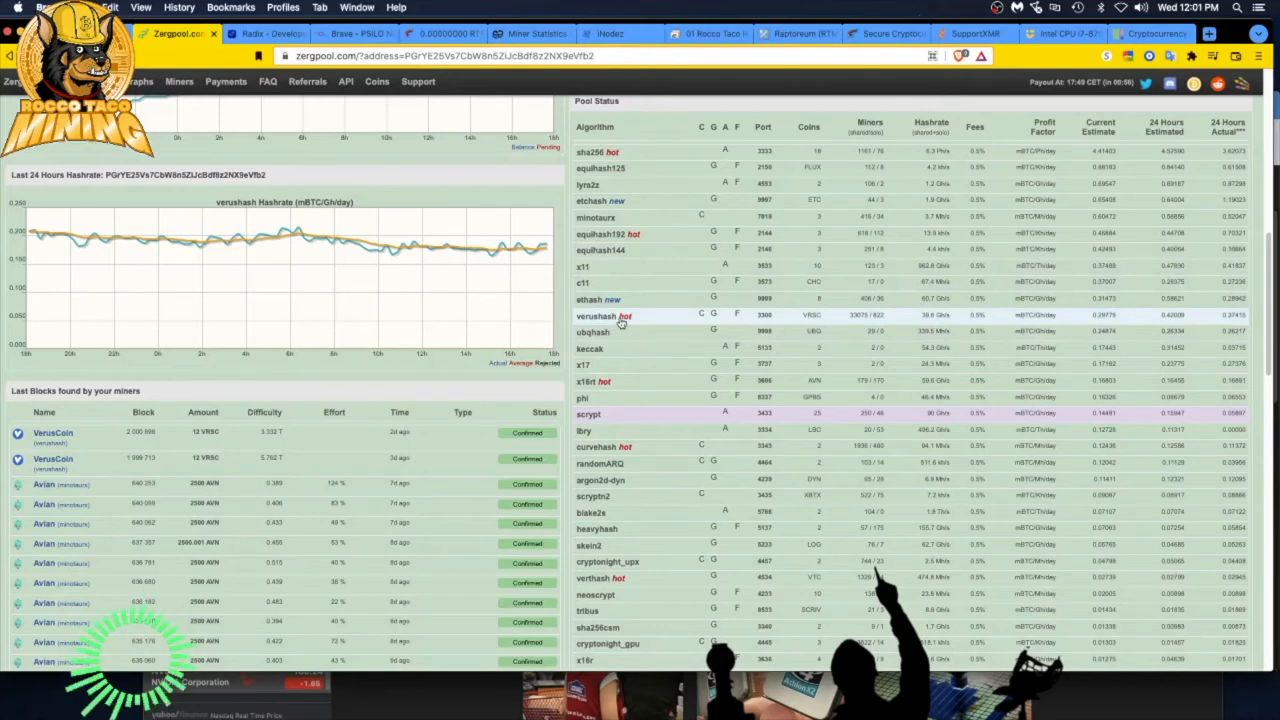
{"action": "mouse_move", "coordinate": [703, 320]}
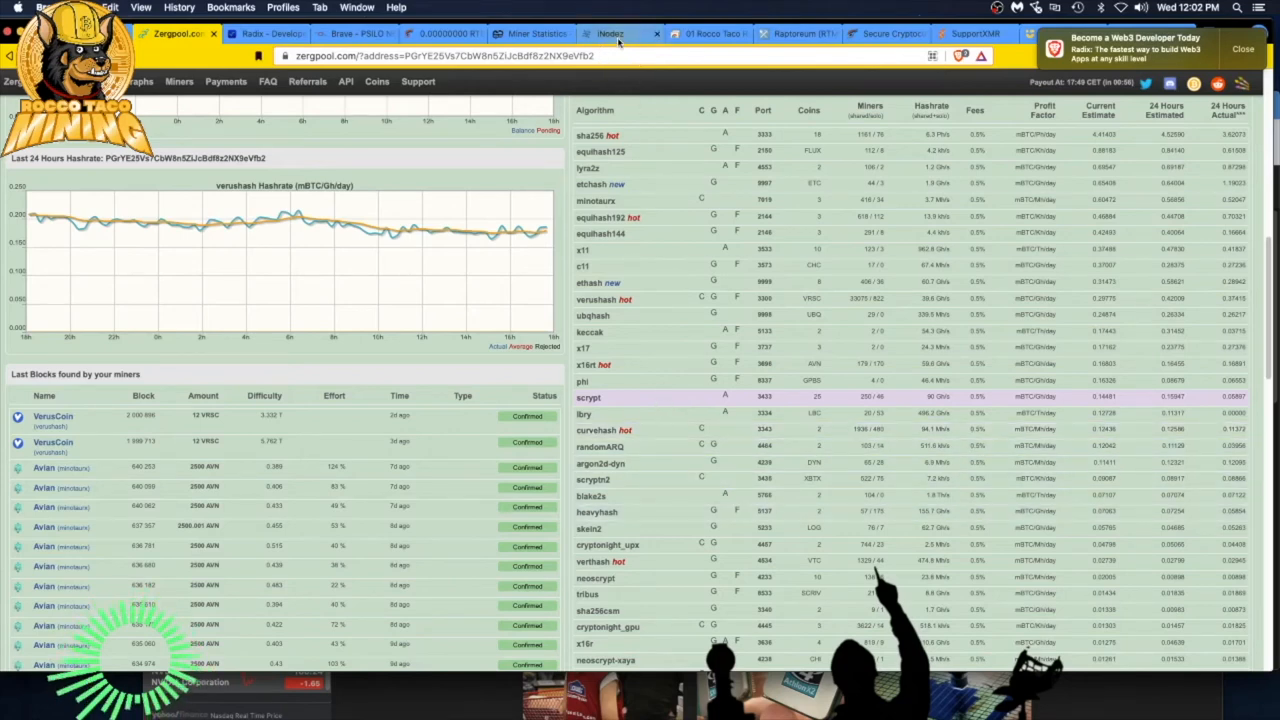
{"action": "mouse_move", "coordinate": [615, 33]}
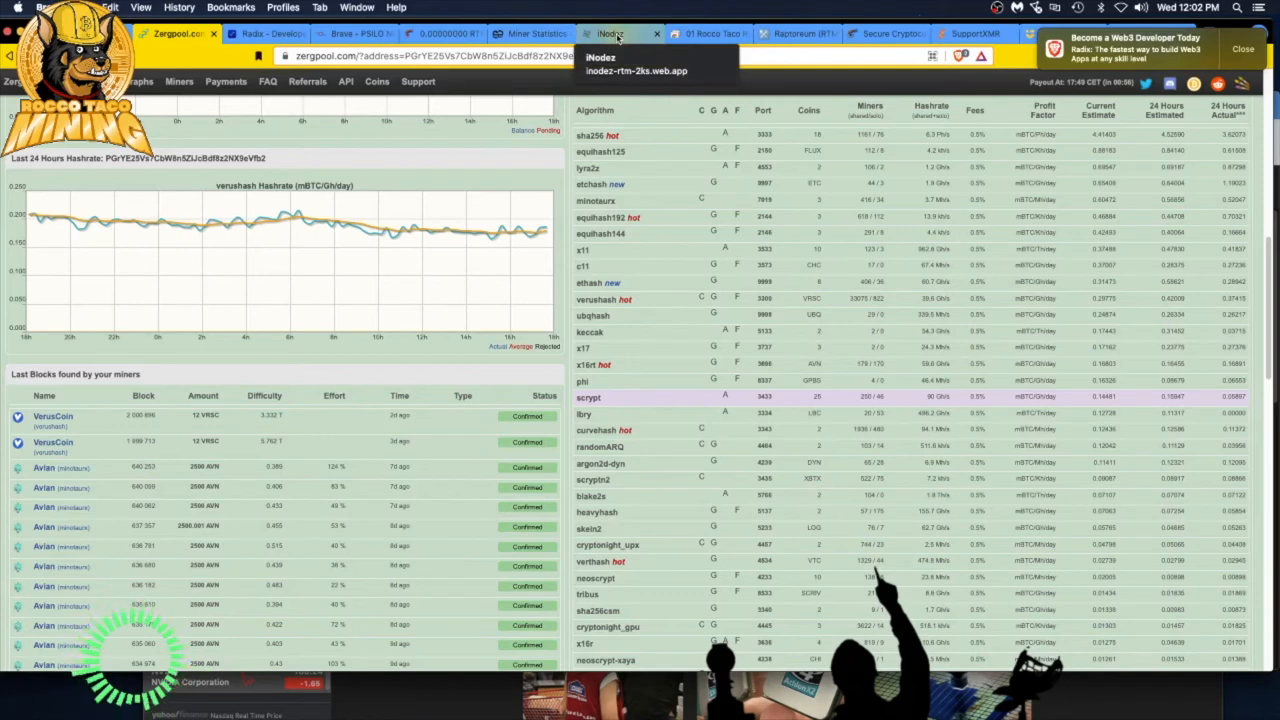
View the iNodez Raptoreum smartnode stats, then switch to Zergpool's home page
{"action": "left_click", "coordinate": [610, 33]}
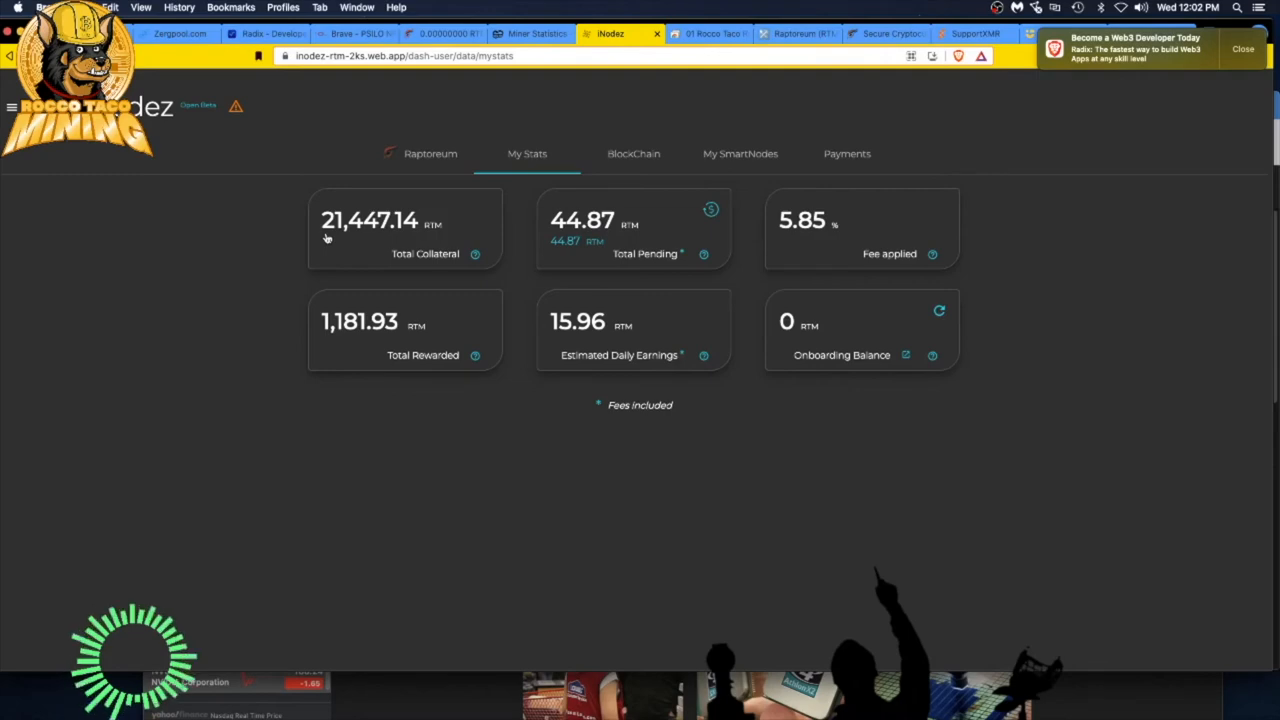
{"action": "left_click", "coordinate": [178, 33]}
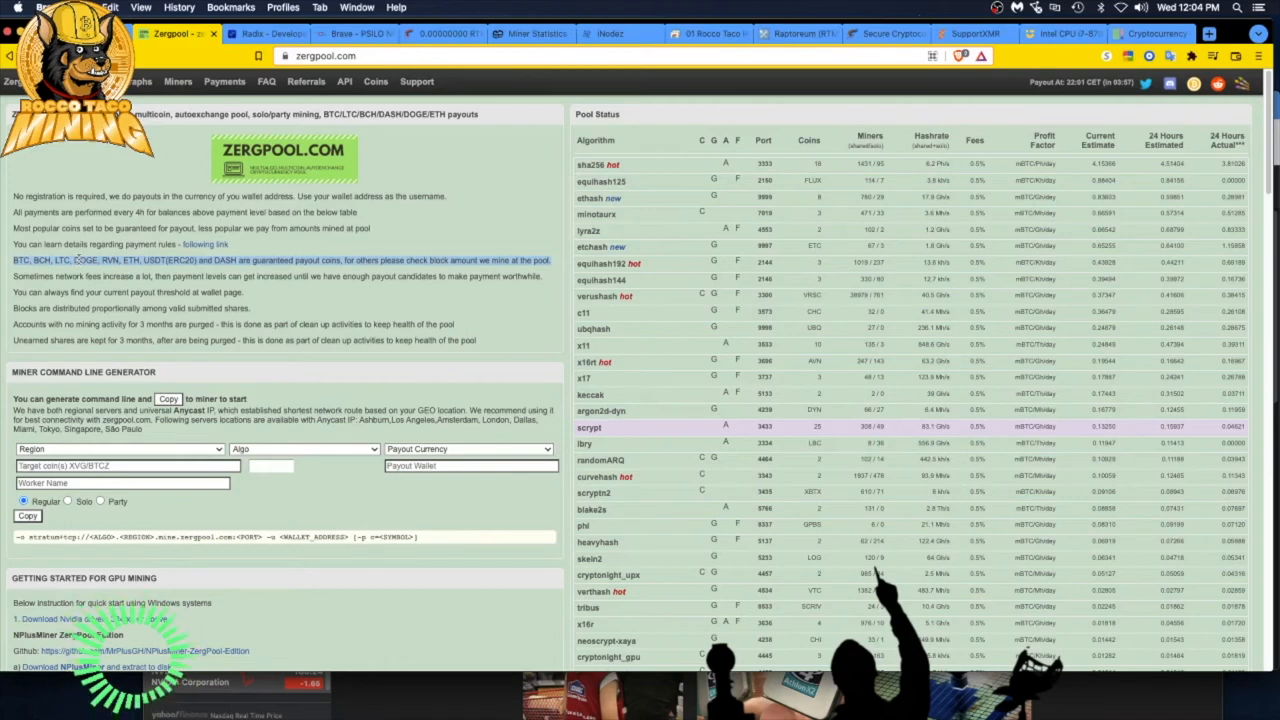
{"action": "mouse_move", "coordinate": [565, 386]}
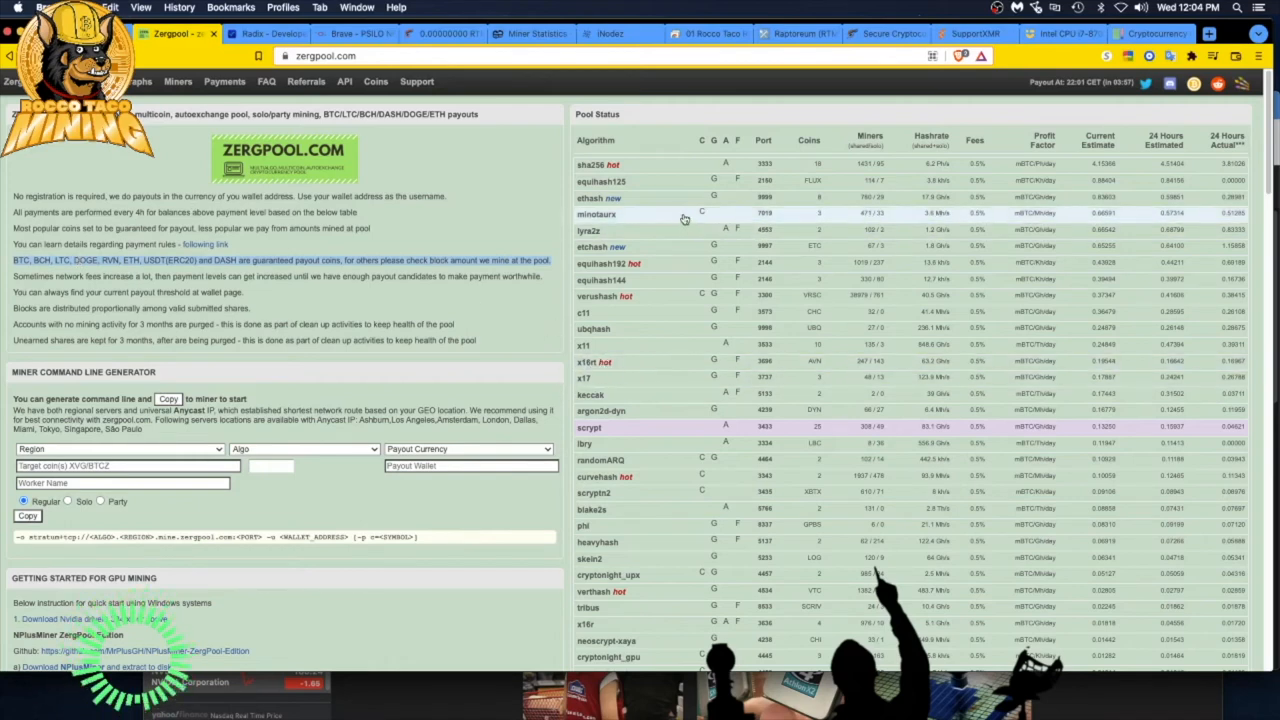
{"action": "mouse_move", "coordinate": [608, 330]}
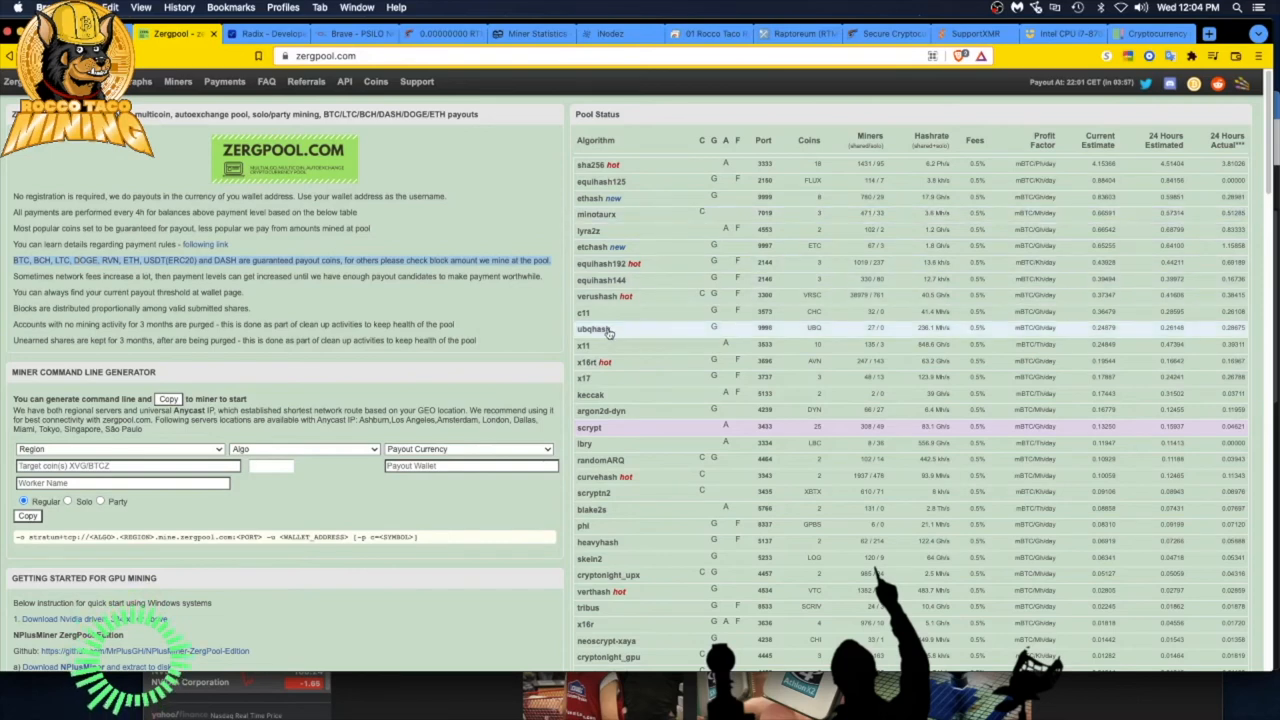
{"action": "mouse_move", "coordinate": [663, 294]}
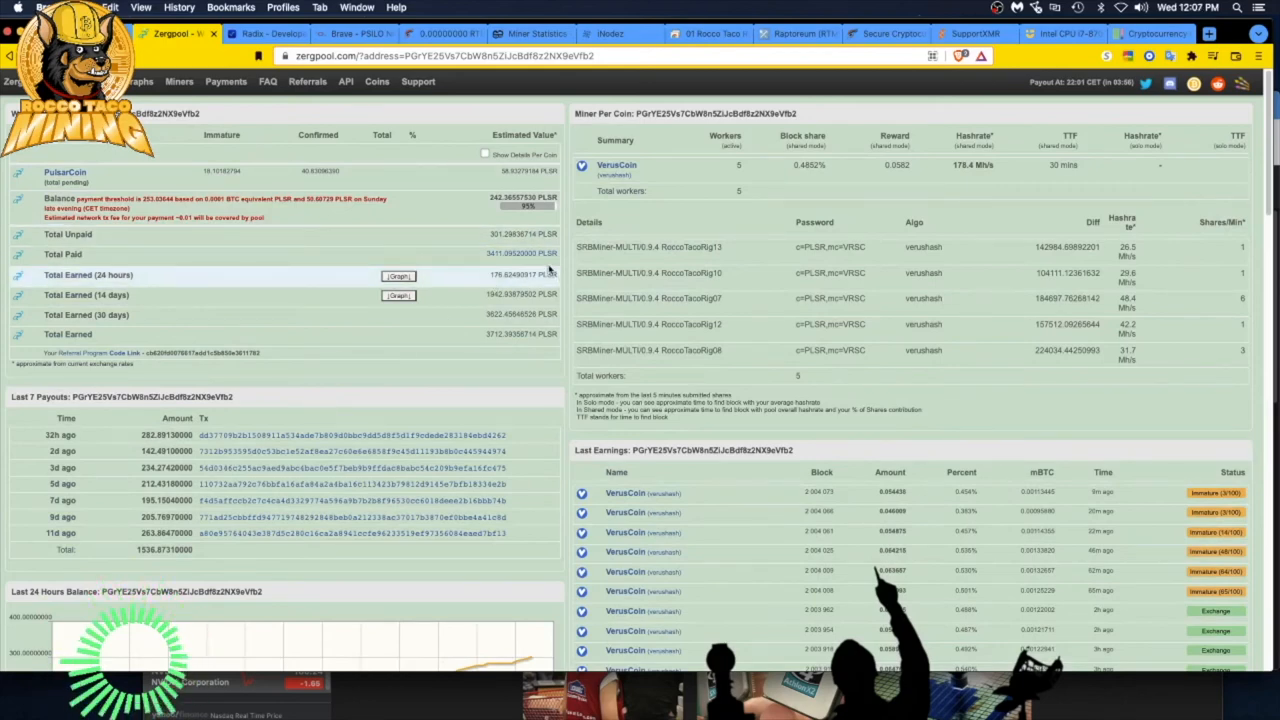
Return to the Zergpool wallet dashboard showing about 242 PLSR and five rigs at 178.4 Mh/s
{"action": "left_click", "coordinate": [795, 33]}
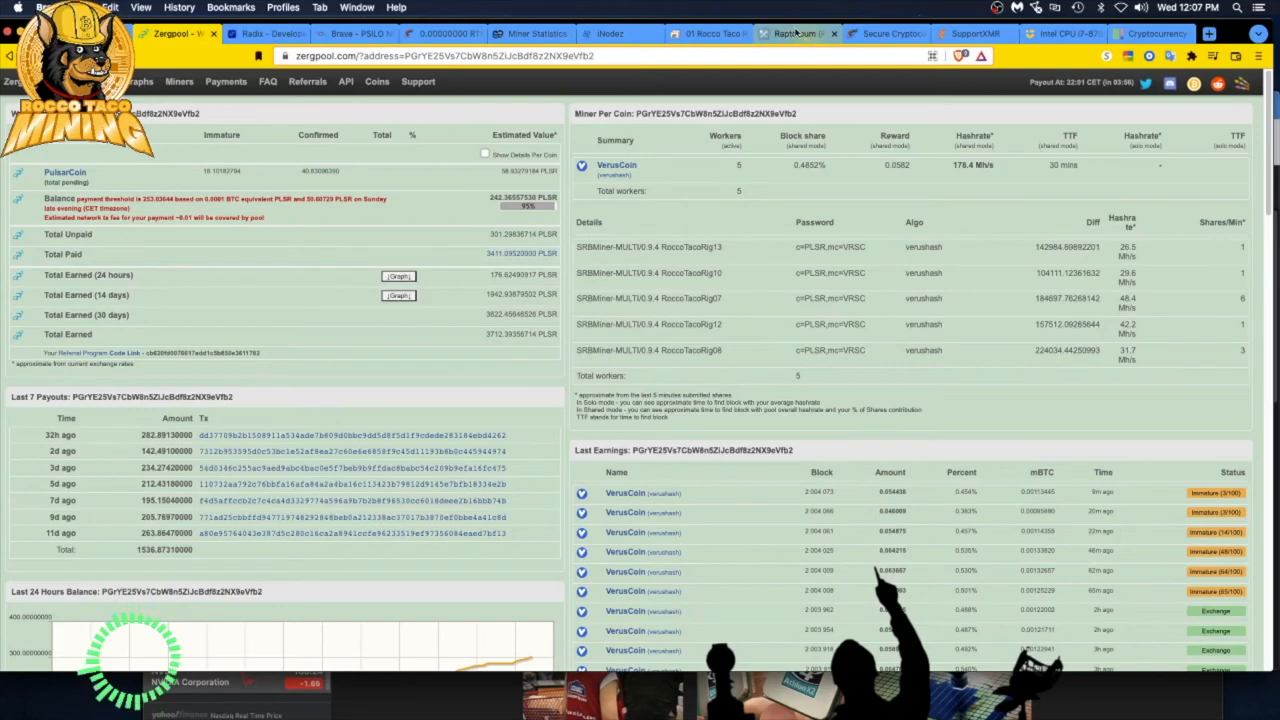
Switch to MiningPoolStats' Raptoreum pool rankings, led by flockpool.com at 73.91 MH/s
{"action": "left_click", "coordinate": [795, 33]}
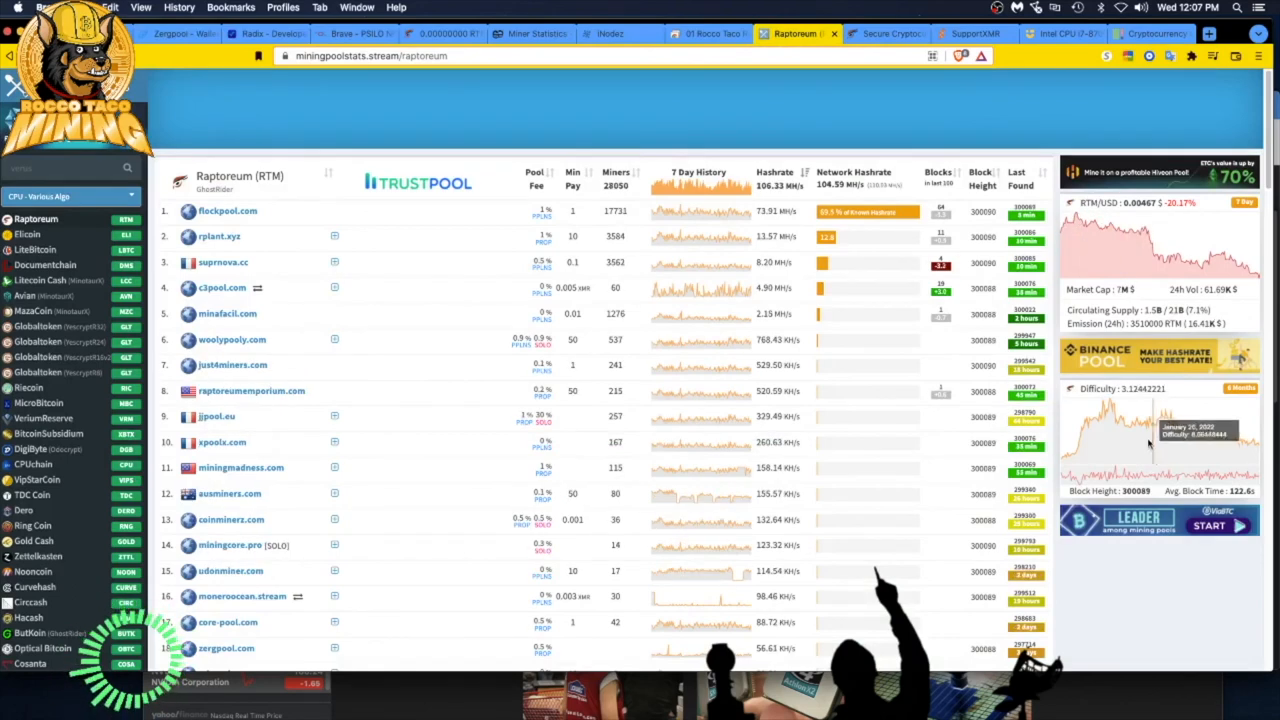
{"action": "mouse_move", "coordinate": [1110, 405]}
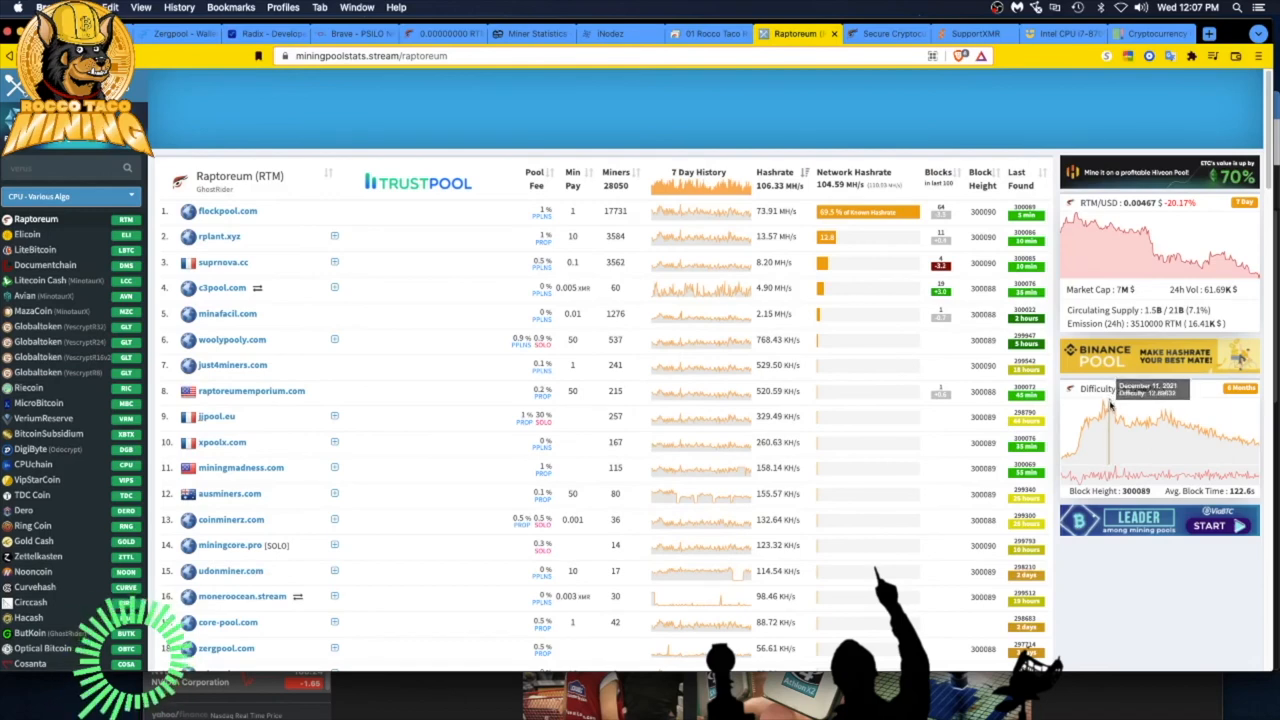
{"action": "mouse_move", "coordinate": [1245, 445]}
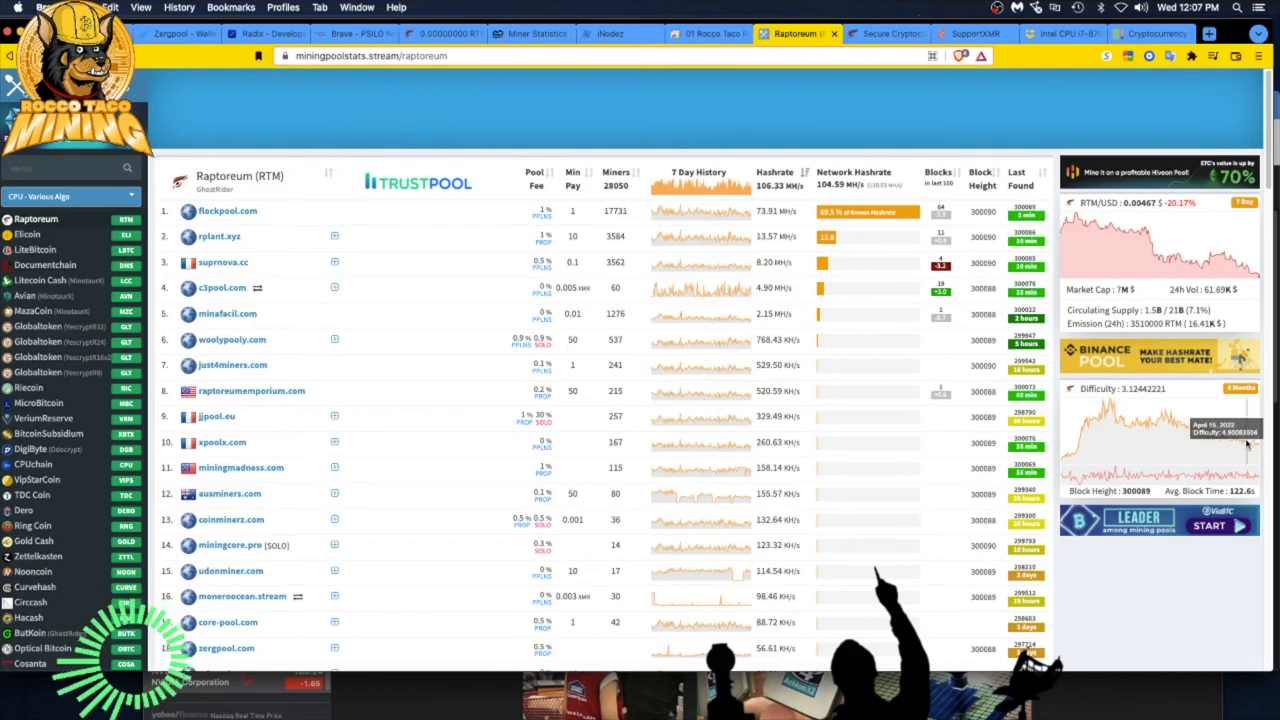